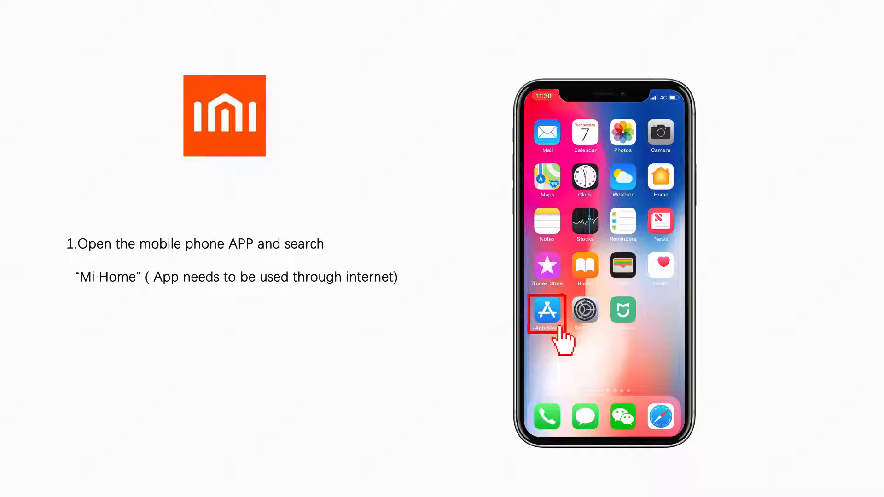
Step: Search the App Store for 'Mi home' and get the Mi Home xiaomi smarthome app
click(546, 314)
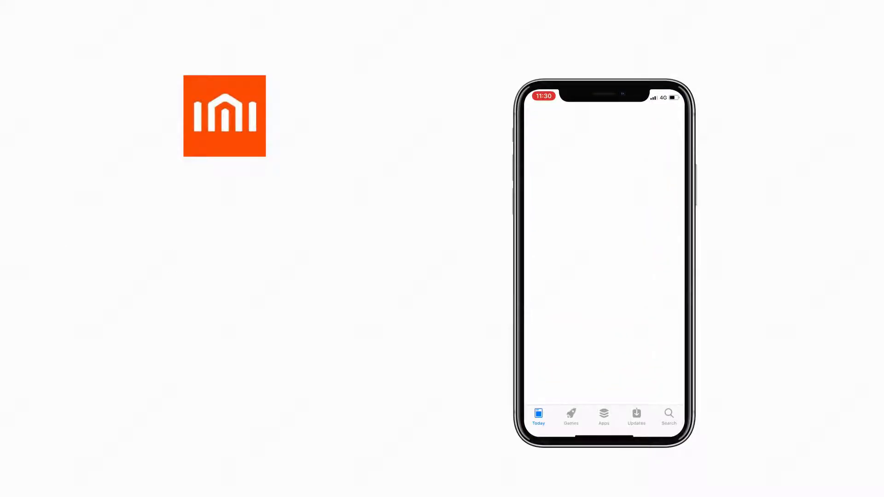
click(668, 416)
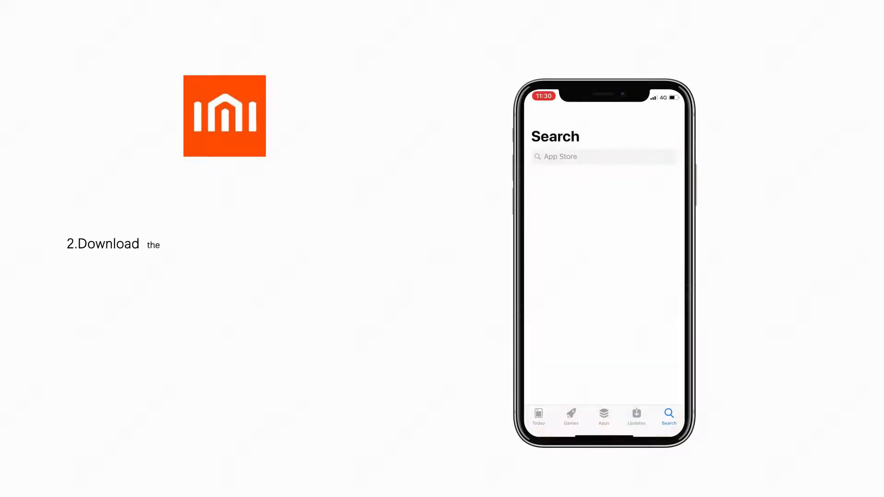
click(603, 156)
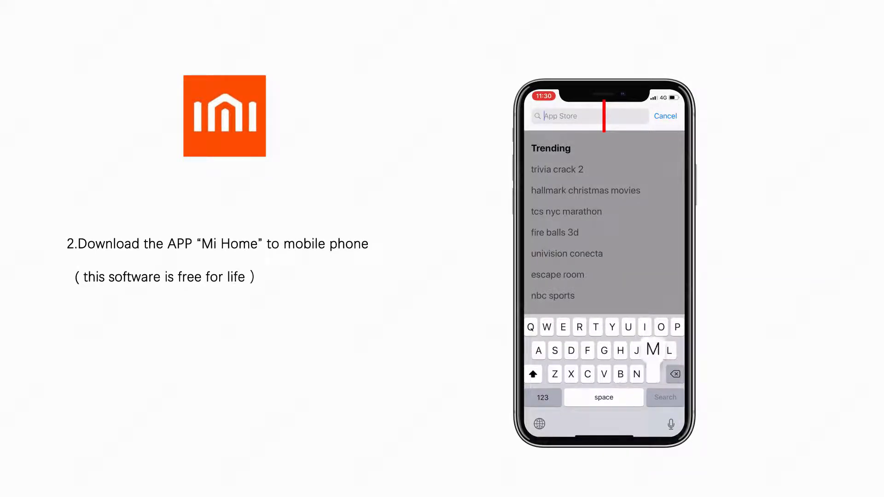
text(Mi hom)
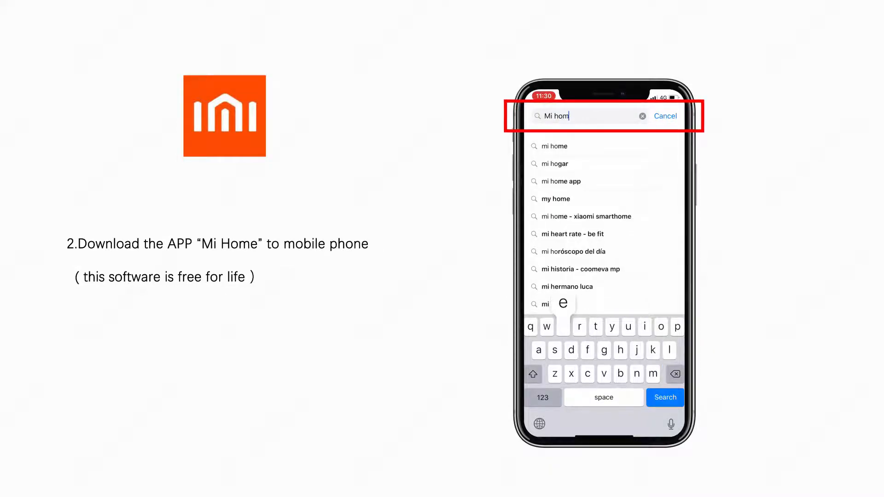
click(665, 397)
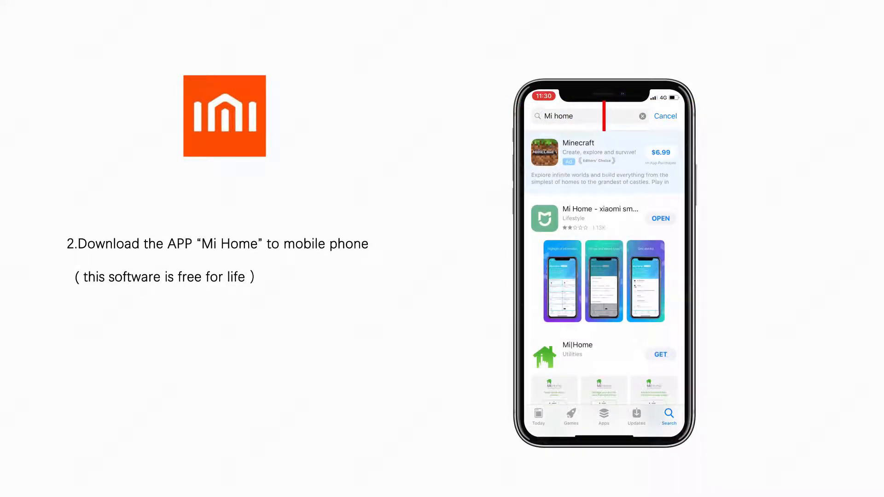
click(599, 219)
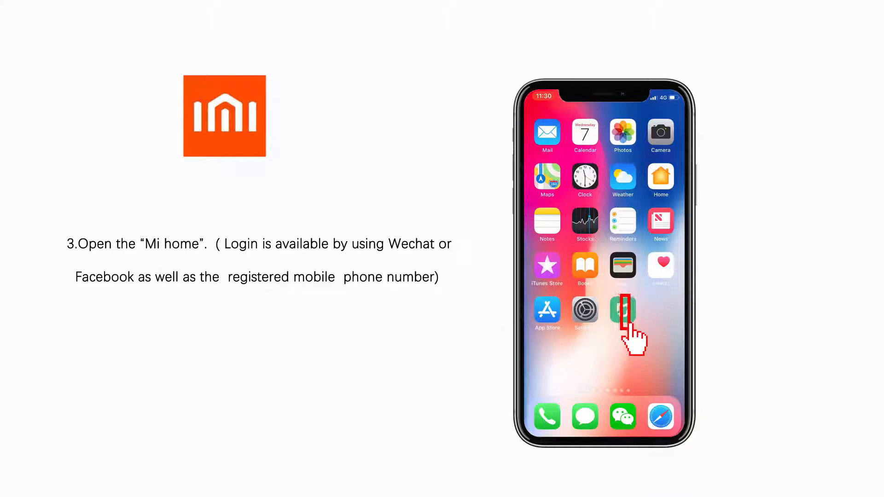
Step: Launch Mi Home and confirm The U.S. as the server region
click(623, 313)
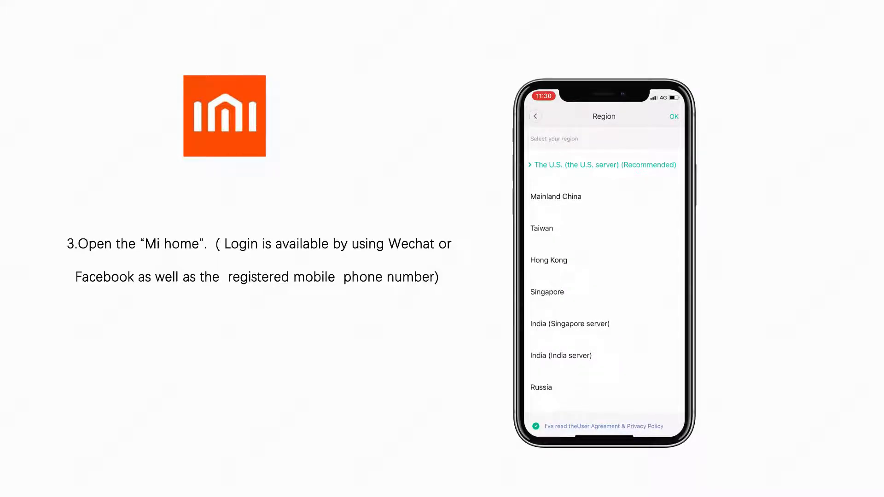
click(673, 116)
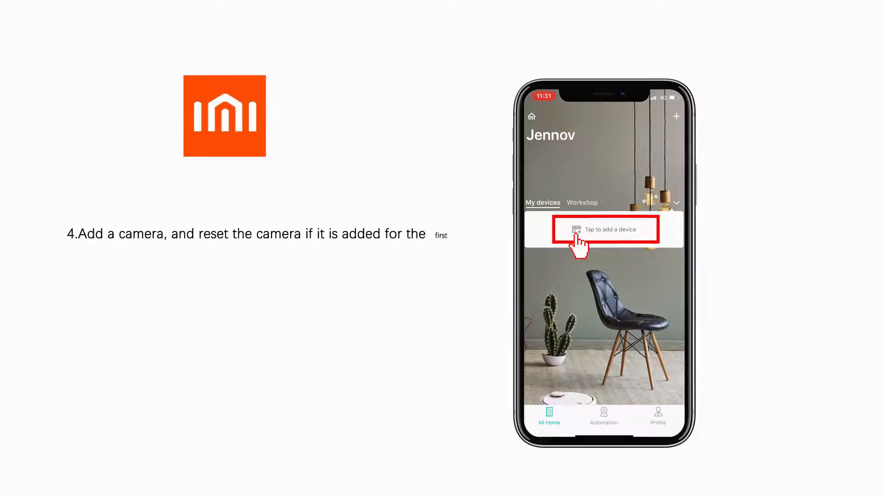
Step: Add the IMI Smart Camera 1080P 360° as a new device and confirm the camera was reset
click(604, 229)
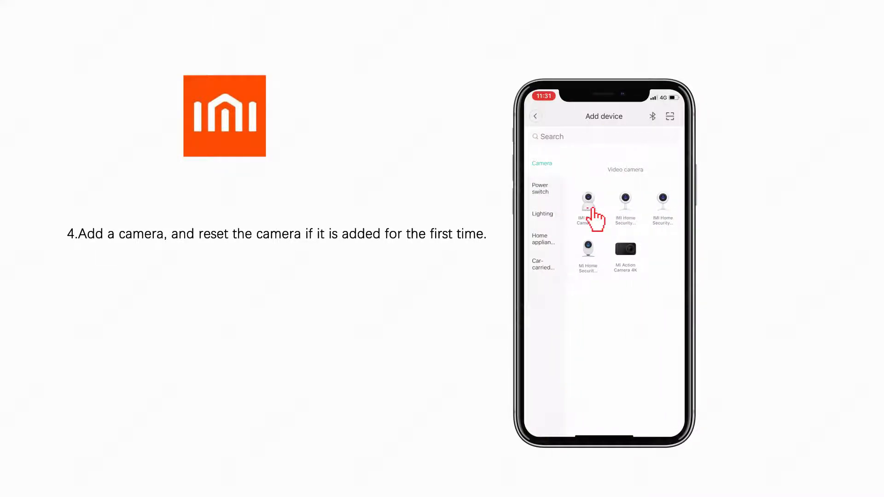
click(587, 203)
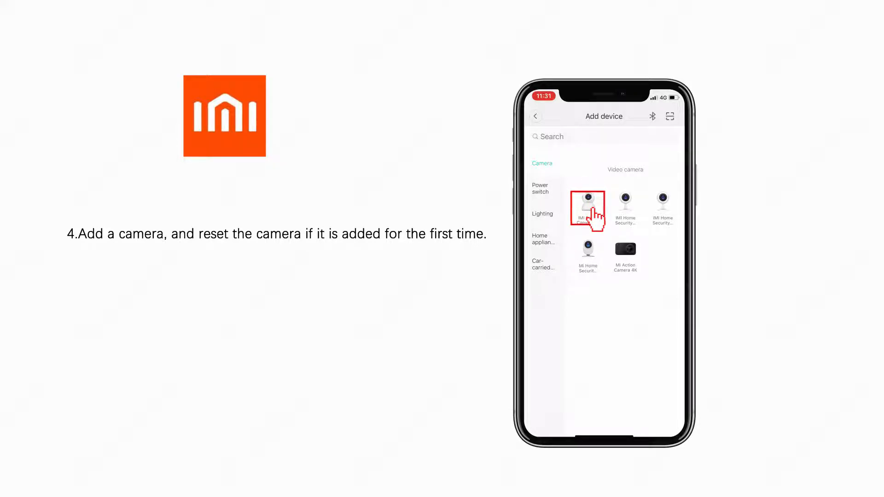
click(587, 208)
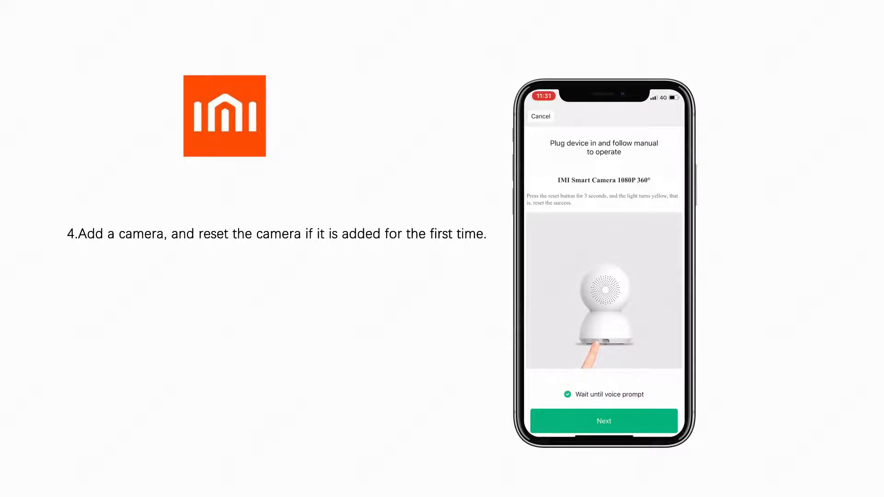
click(603, 421)
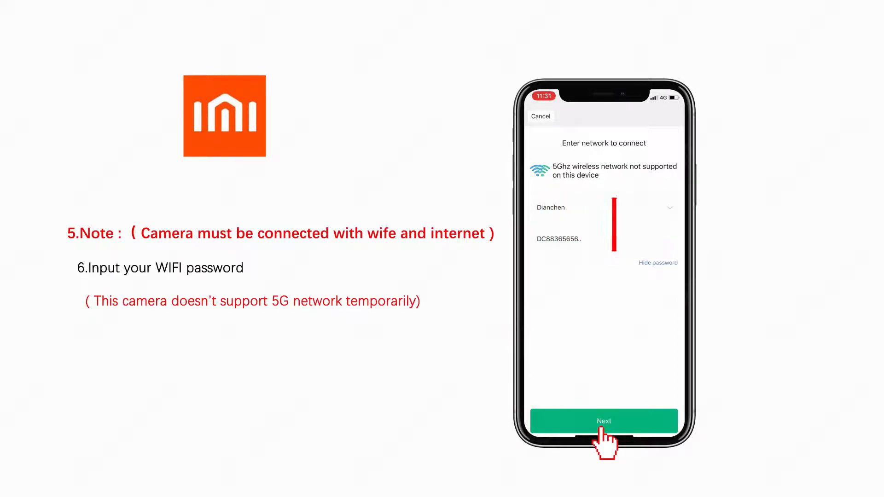
Step: Submit the Wi-Fi name and password, then confirm the camera scanned the QR code
click(604, 422)
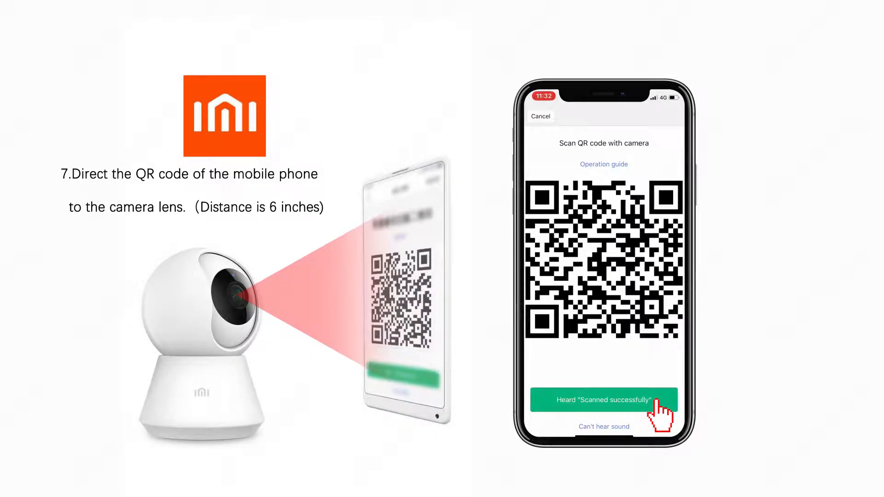
click(603, 399)
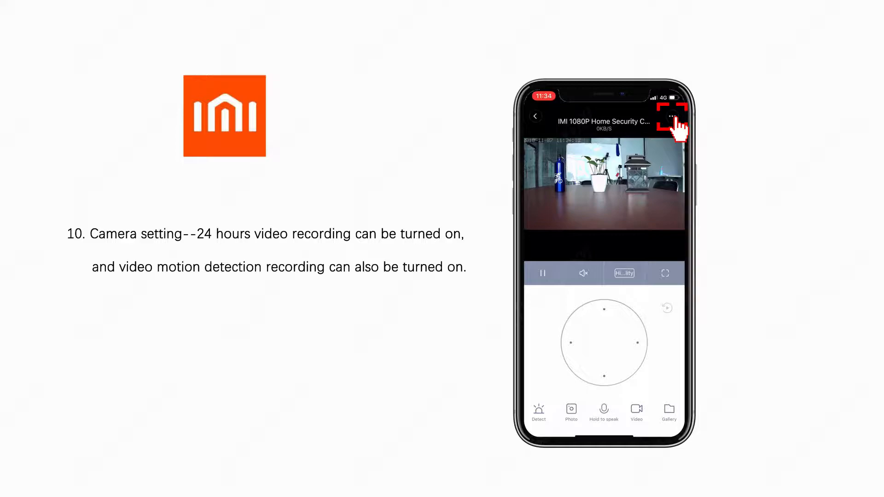
Step: Open the camera's settings and toggle the 24-hour auto recording switch
click(672, 116)
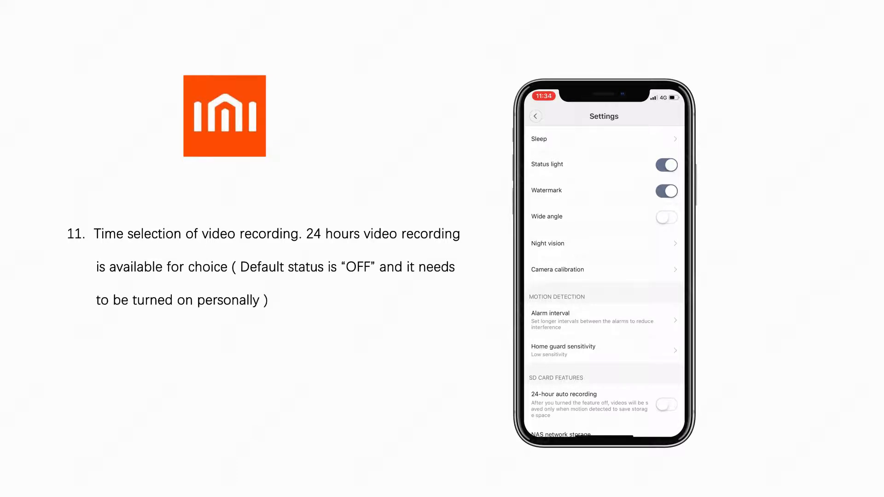
scroll(down, 3)
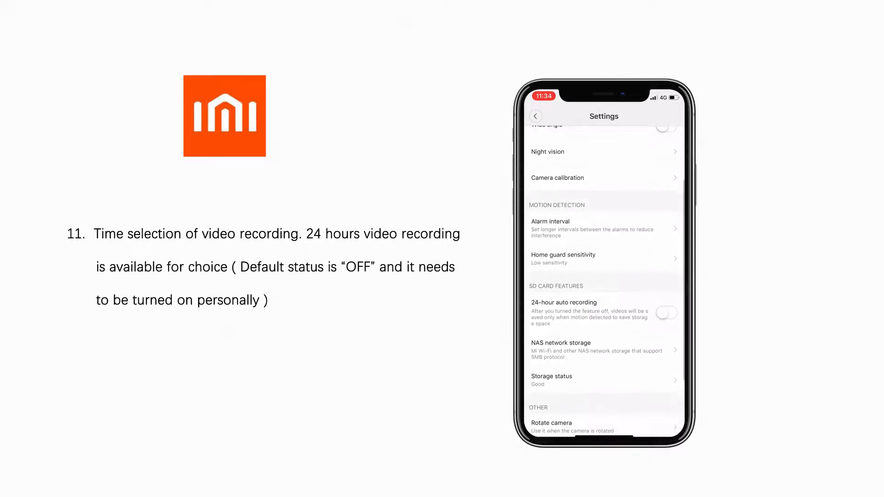
scroll(up, 3)
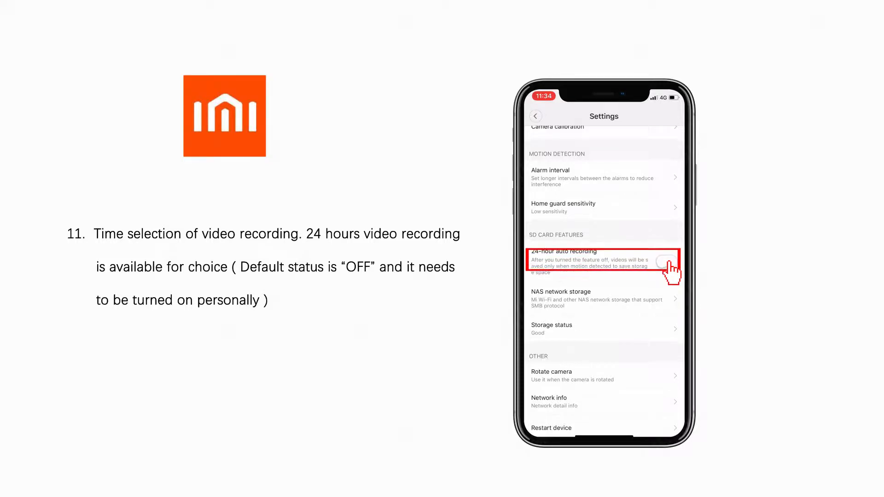
click(668, 262)
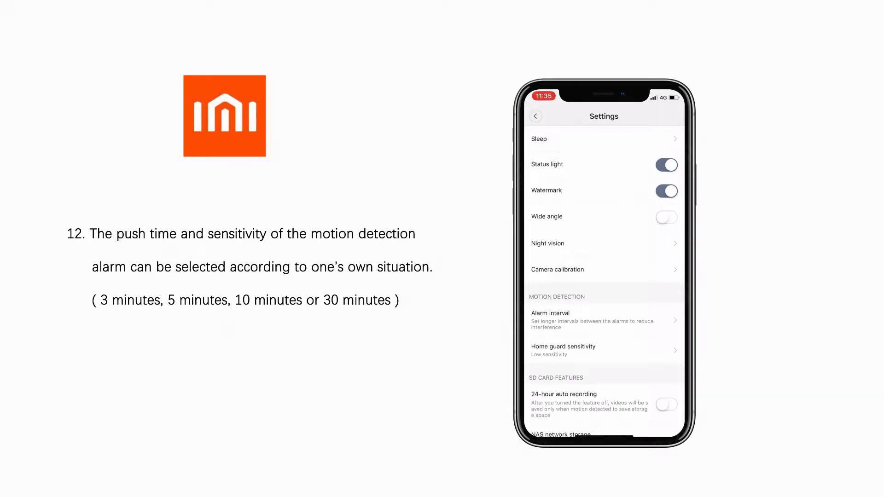
Step: Pick a motion detection alarm interval from the Alarm interval options
click(603, 319)
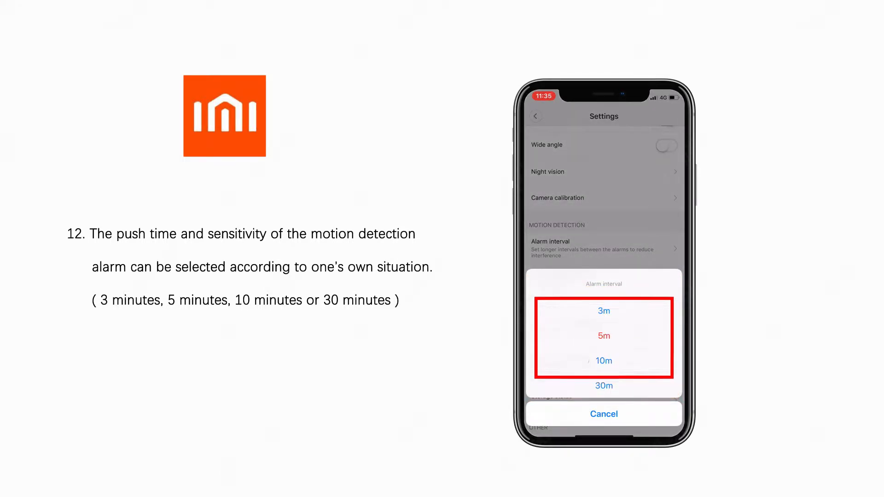
click(603, 414)
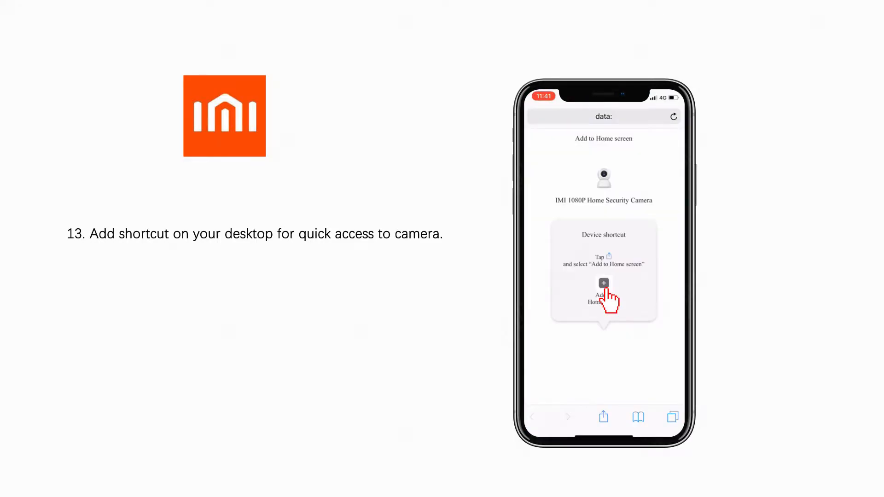
Step: Add the IMI 1080P Home Security Camera page to the home screen from Safari's Share menu
click(602, 417)
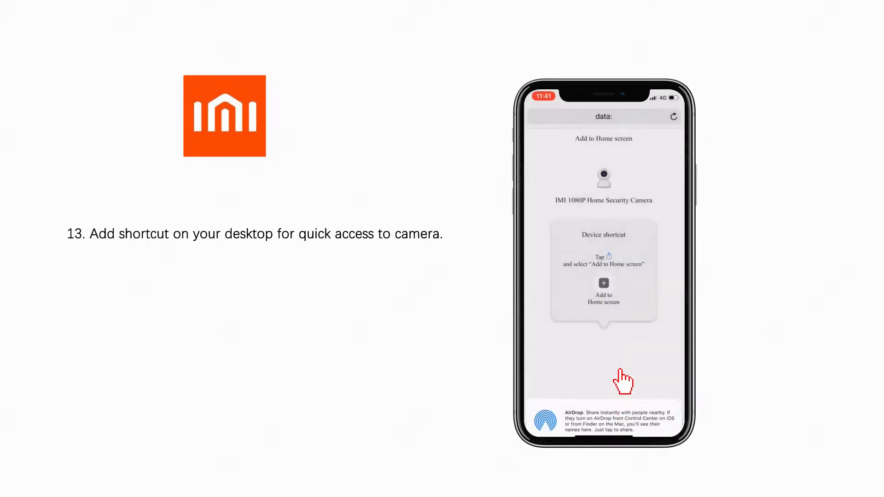
click(602, 290)
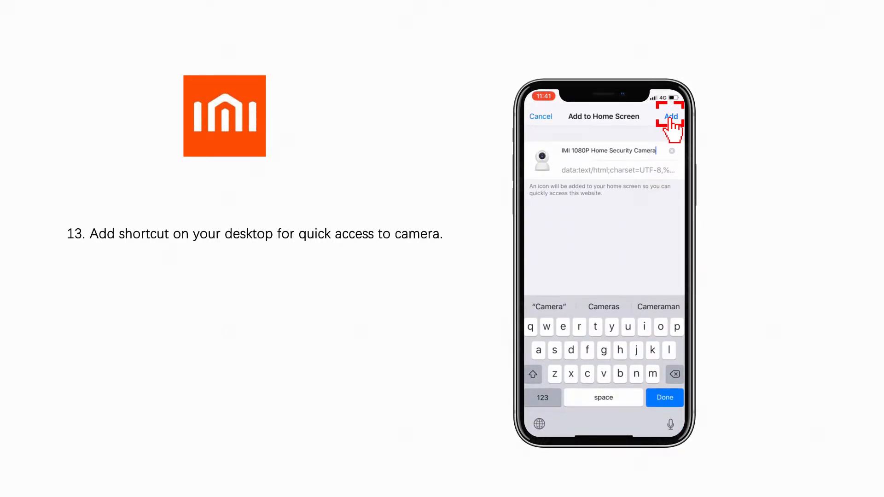
click(670, 116)
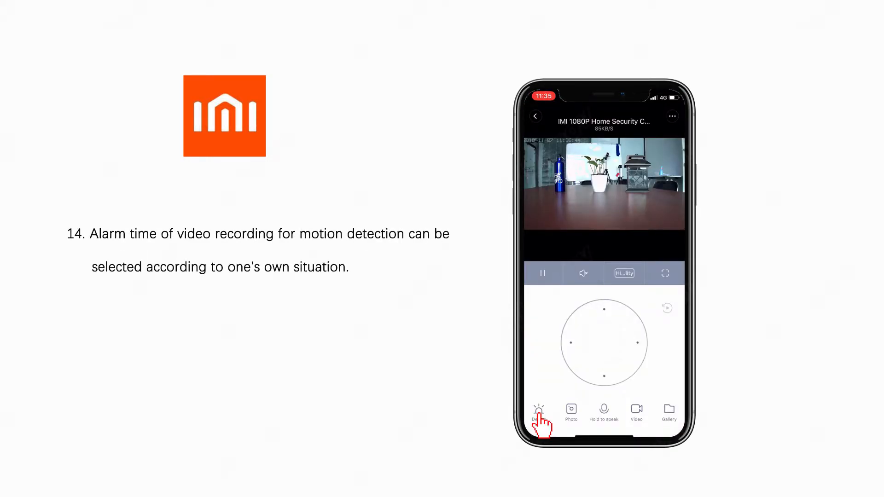
Step: Set home guard to 24-hour Surveillance and save the customized camera angle
click(535, 116)
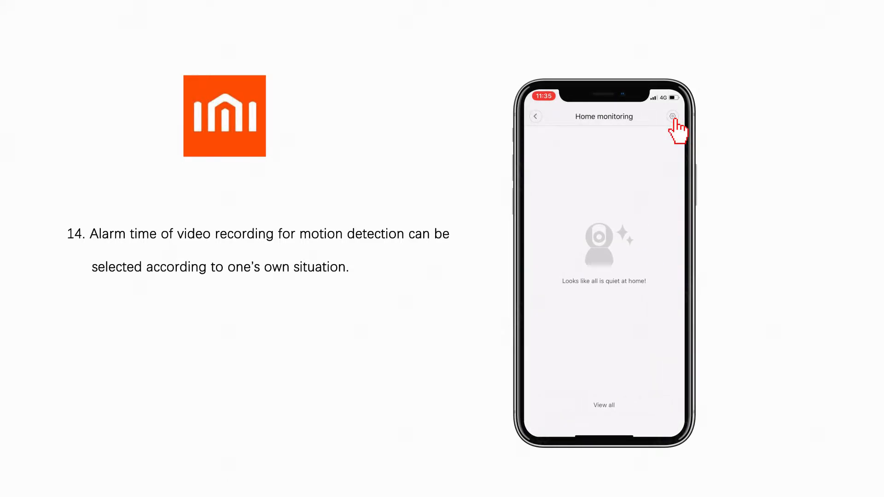
click(673, 116)
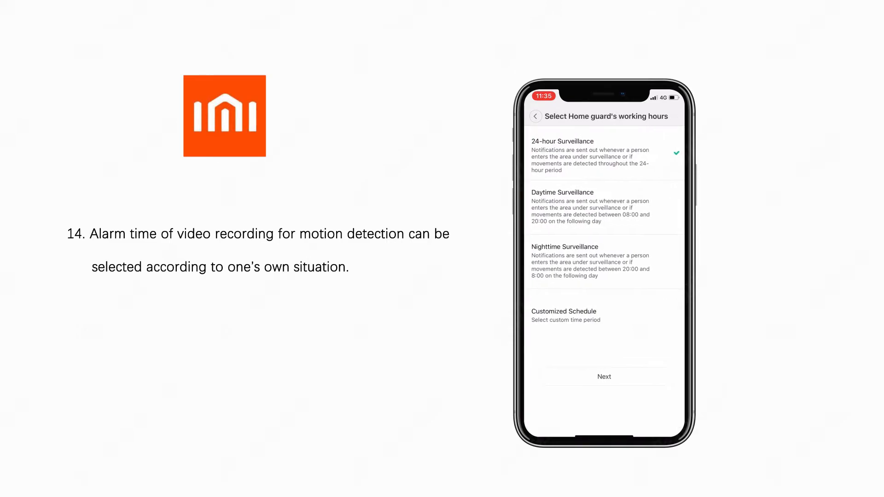
click(603, 377)
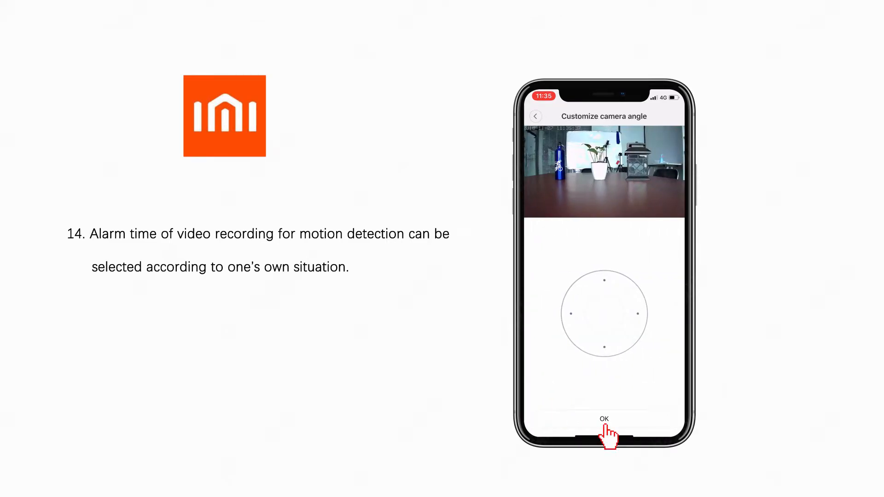
click(604, 419)
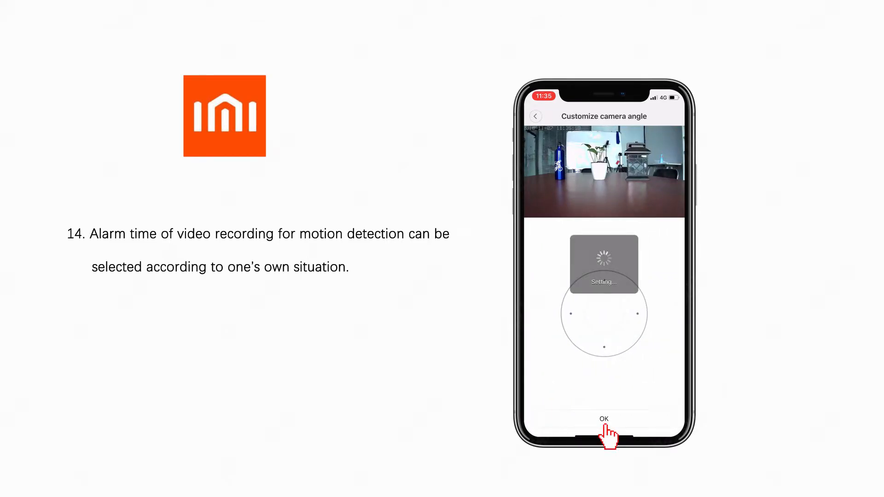
click(604, 419)
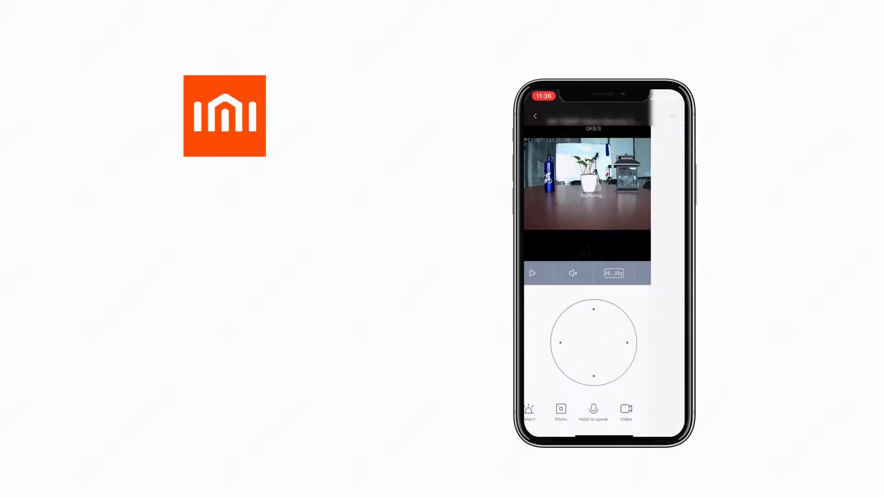
click(534, 116)
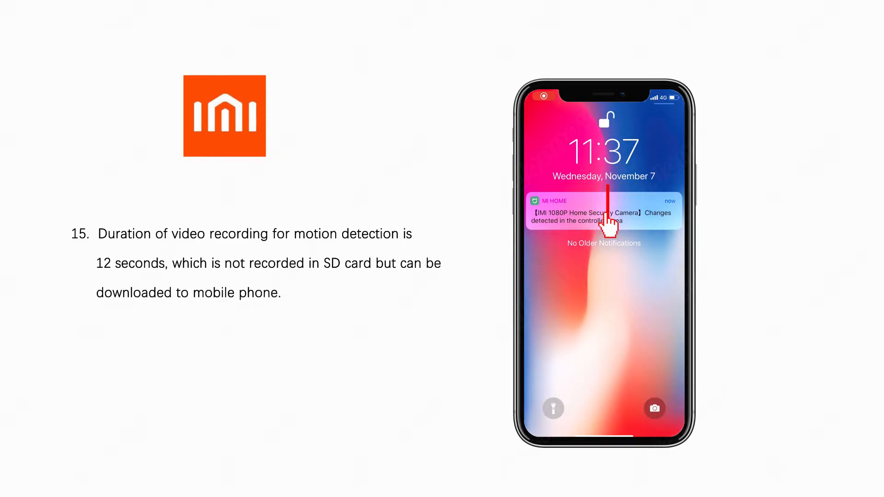
Step: Open the Mi Home motion alert notification, then the camera's live view
click(604, 216)
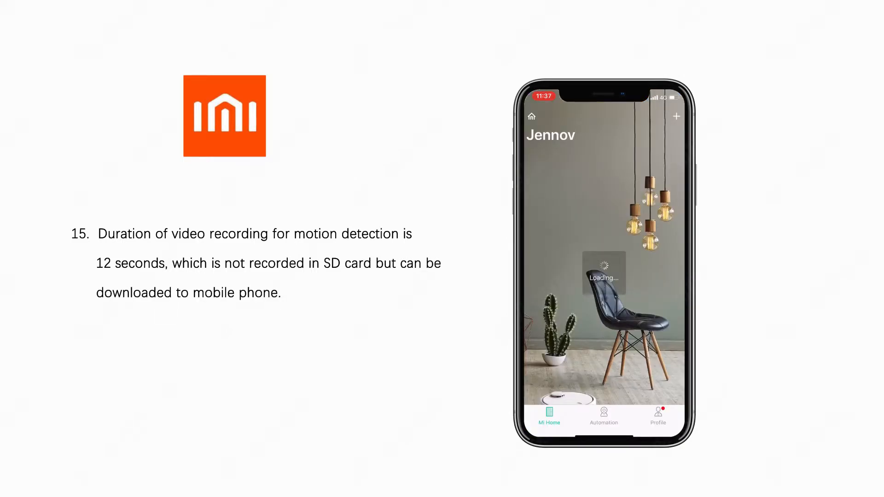
click(603, 271)
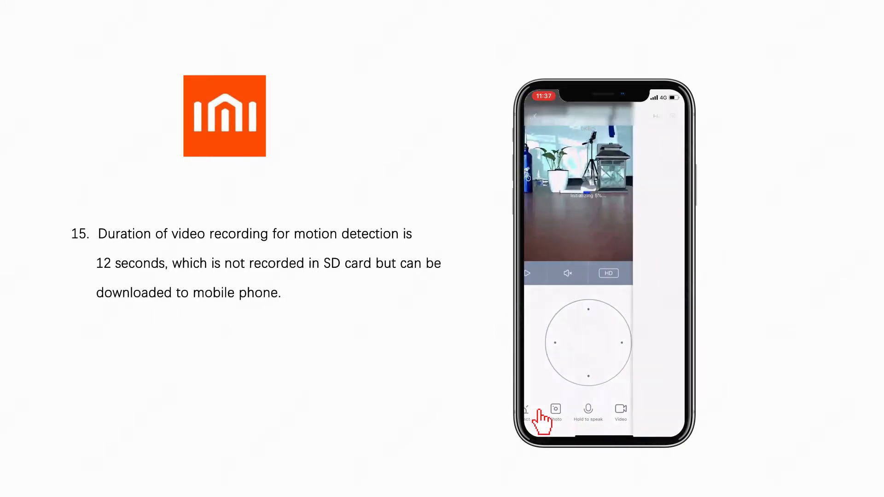